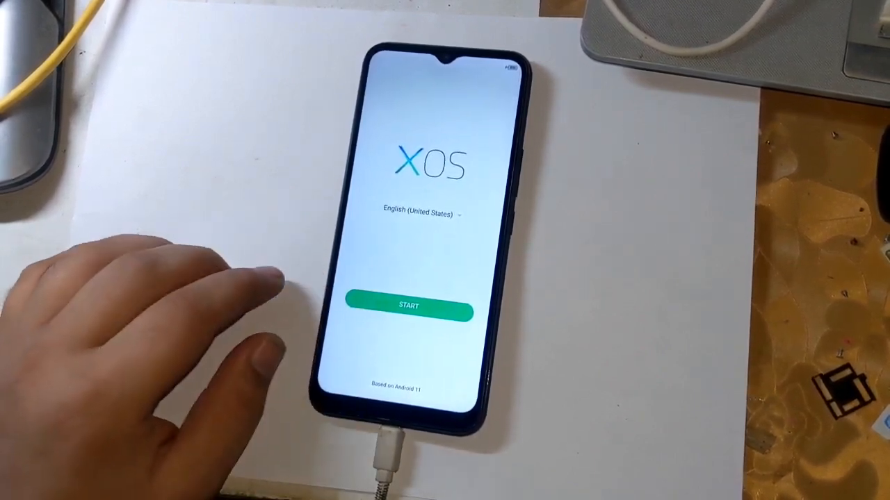
# Step: Start XOS setup with English (United States) from the welcome screen, showing 'Just a sec…'
pyautogui.click(409, 309)
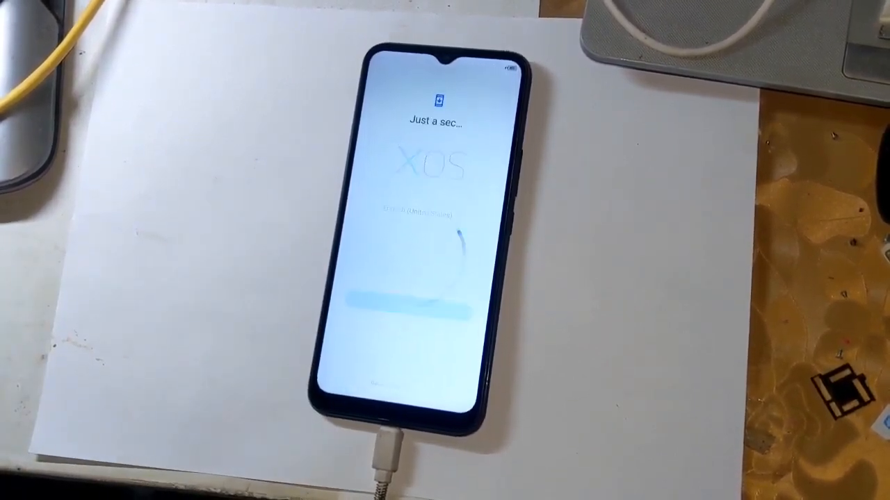